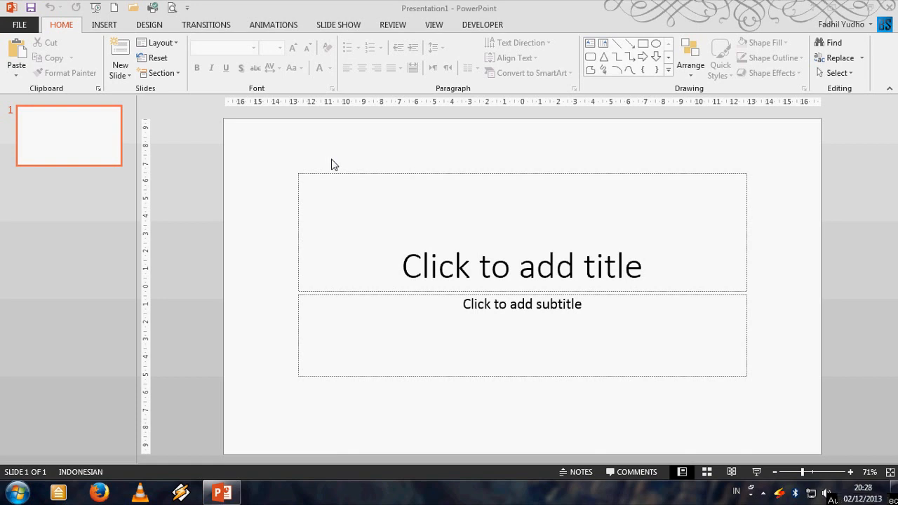
{"action": "mouse_move", "coordinate": [275, 153]}
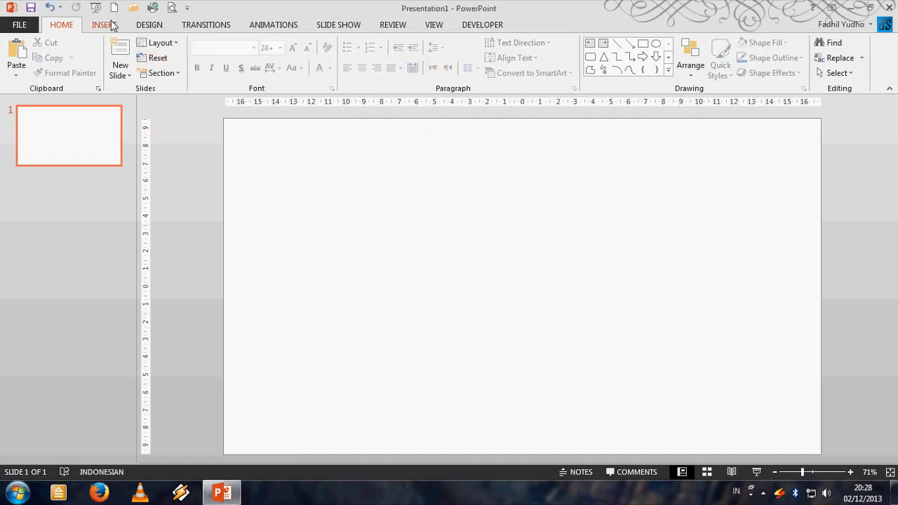
- Draw a long rectangle bar across the slide and give it a thick green outline
{"action": "left_click", "coordinate": [103, 24]}
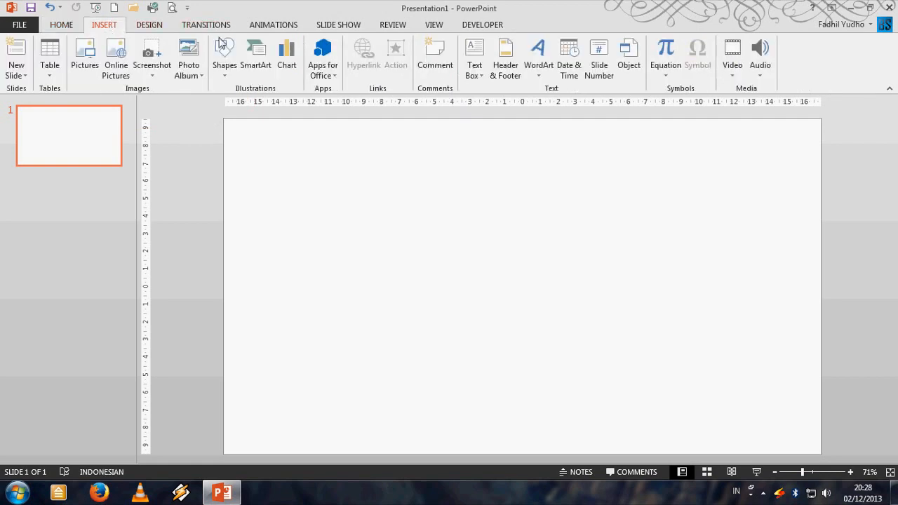
{"action": "left_click", "coordinate": [224, 56]}
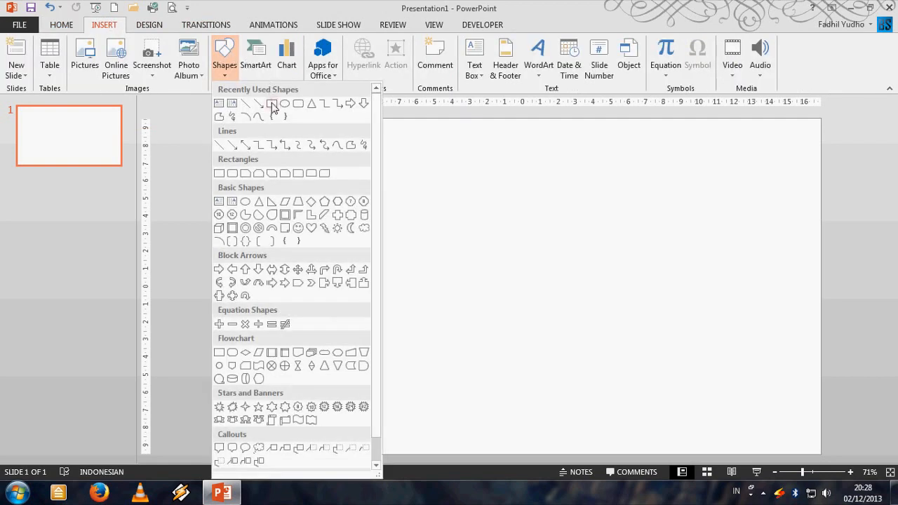
{"action": "left_click", "coordinate": [272, 103]}
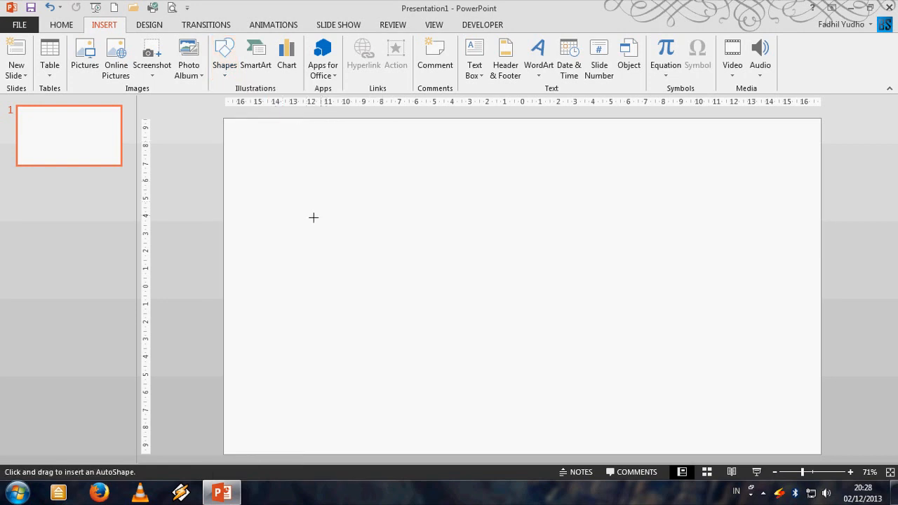
{"action": "left_click_drag", "start_coordinate": [302, 216], "coordinate": [622, 270]}
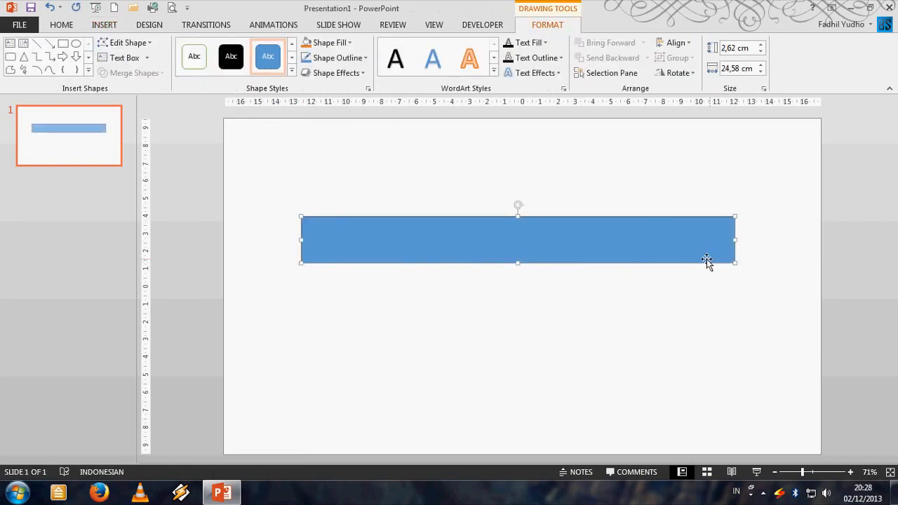
{"action": "mouse_move", "coordinate": [587, 250]}
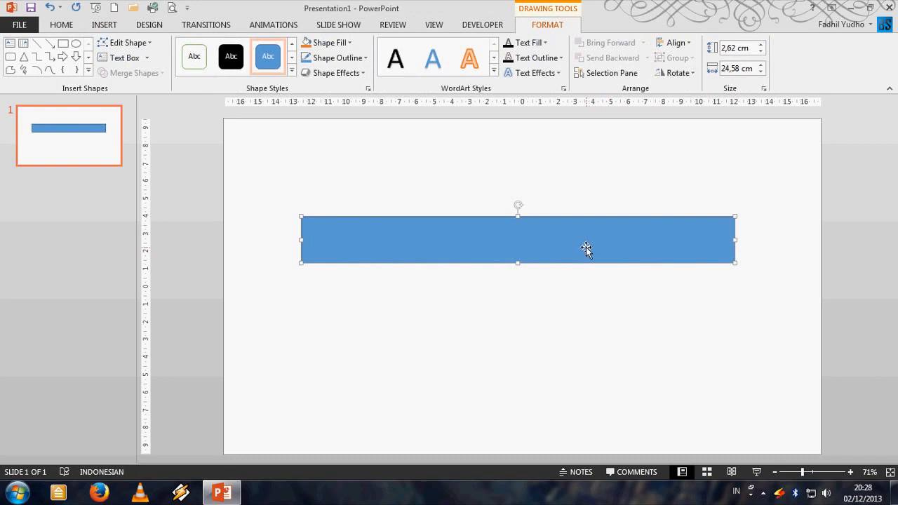
{"action": "mouse_move", "coordinate": [548, 252]}
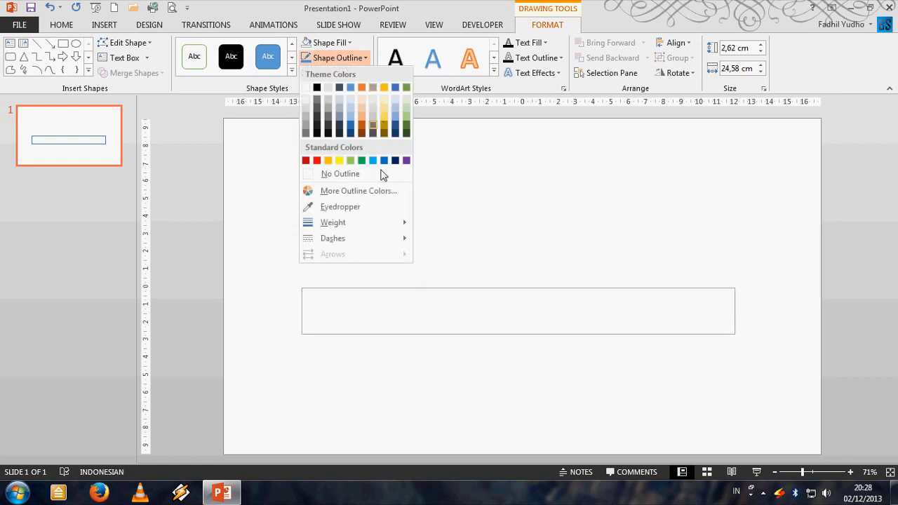
{"action": "left_click", "coordinate": [384, 160]}
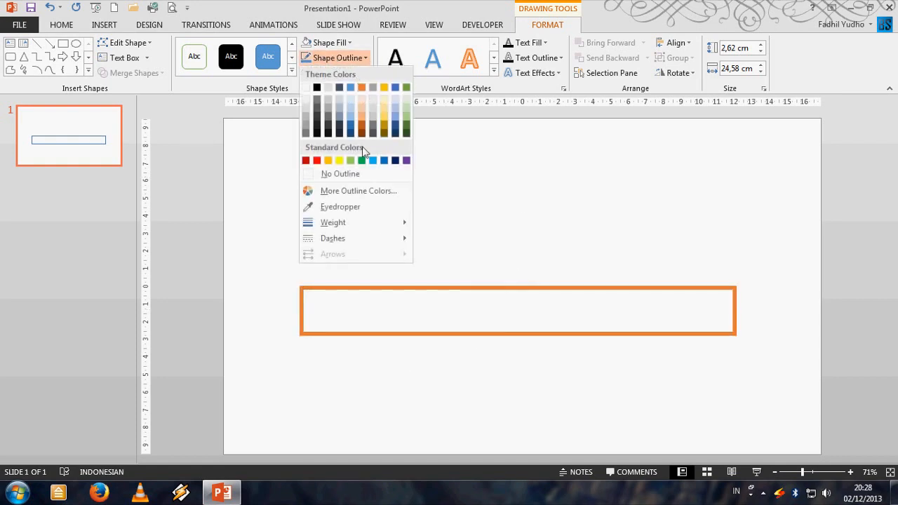
{"action": "left_click", "coordinate": [351, 160]}
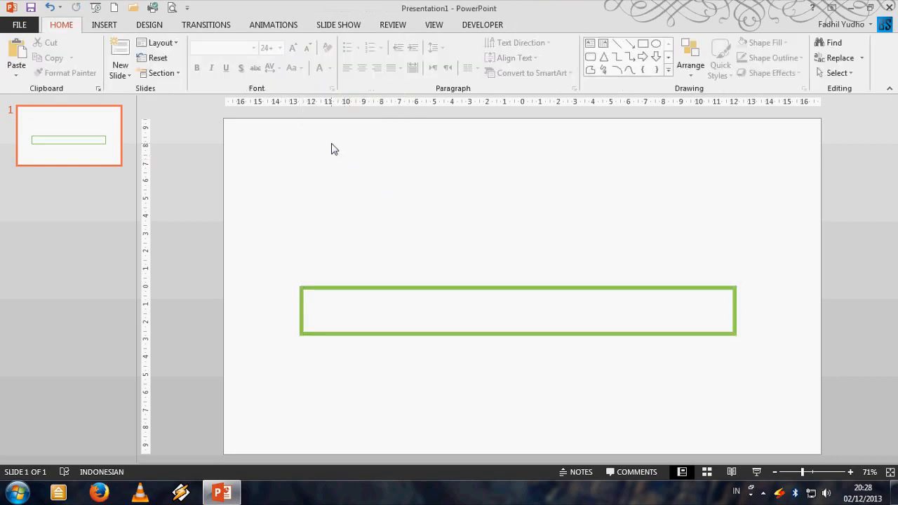
- Set the slide background to a solid black fill via Format Background
{"action": "right_click", "coordinate": [335, 149]}
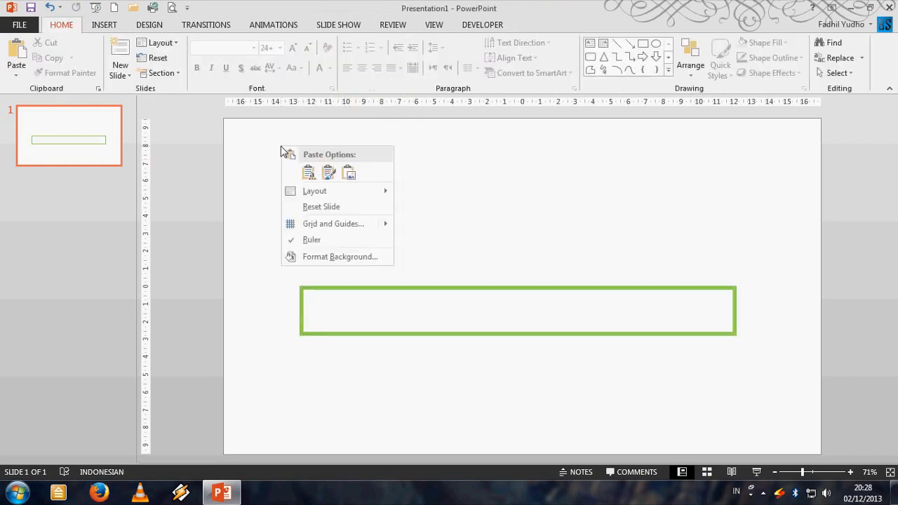
{"action": "left_click", "coordinate": [341, 257]}
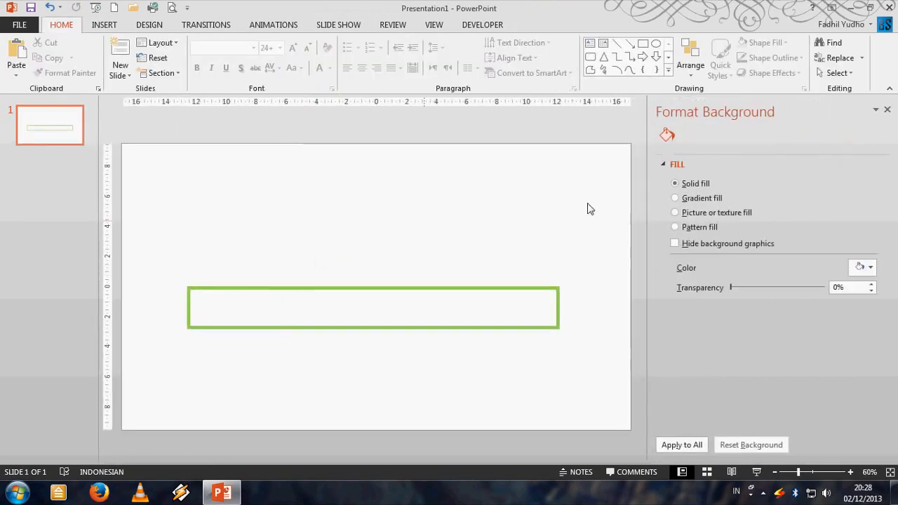
{"action": "left_click", "coordinate": [870, 267]}
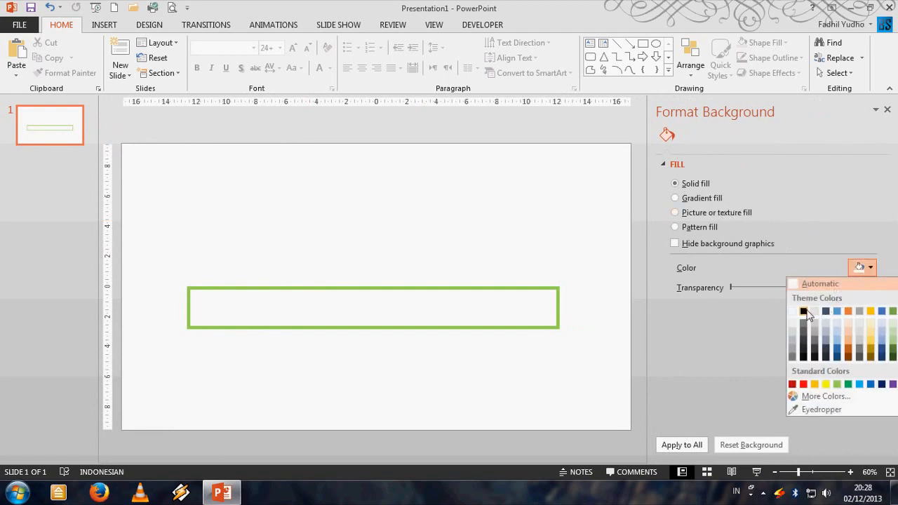
{"action": "left_click", "coordinate": [804, 311]}
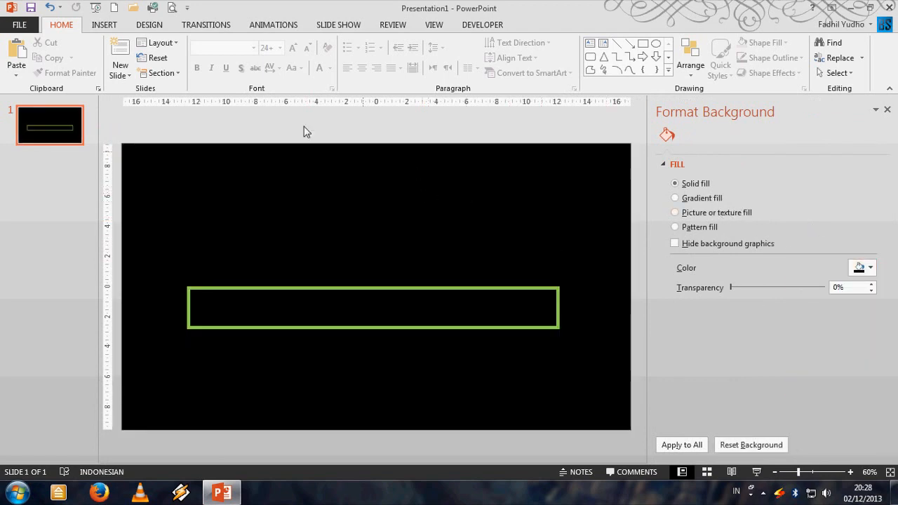
{"action": "left_click", "coordinate": [104, 25]}
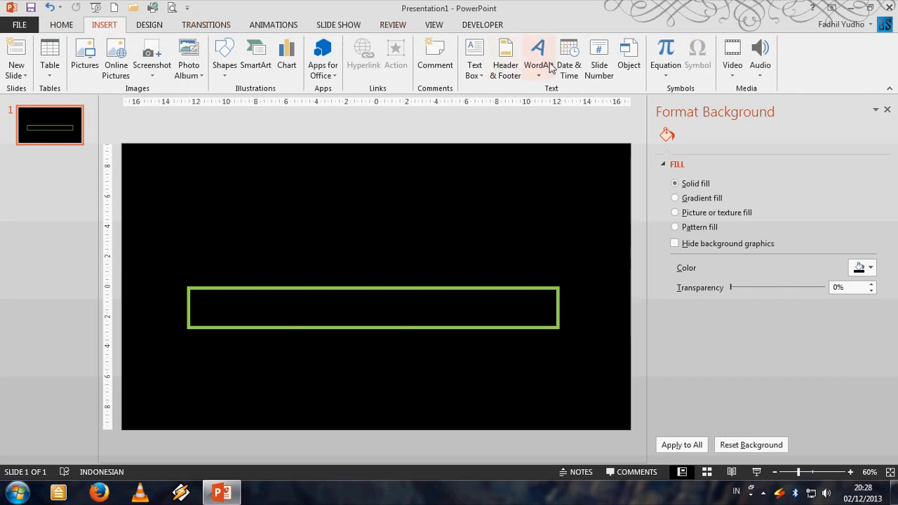
- Add 'Now Loading...' WordArt text above the green bar
{"action": "left_click", "coordinate": [537, 52]}
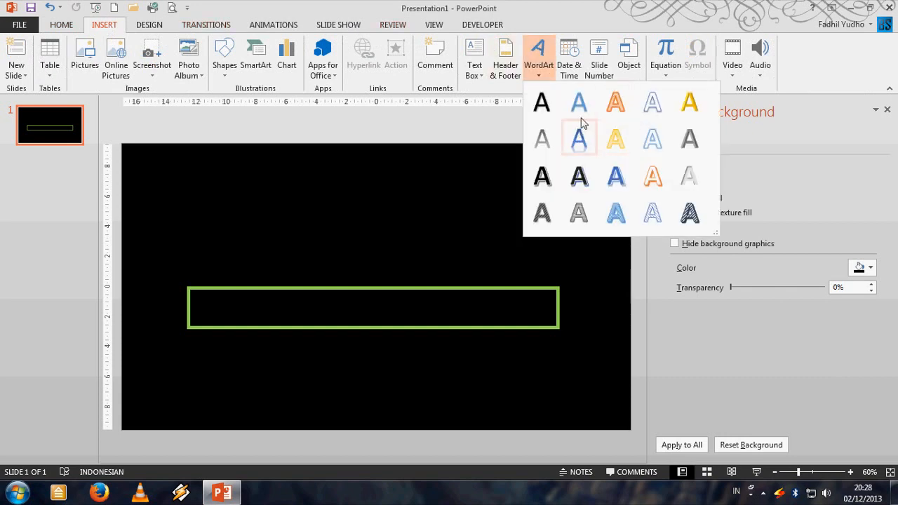
{"action": "left_click", "coordinate": [579, 139]}
{"action": "type", "text": "Now Loading..."}
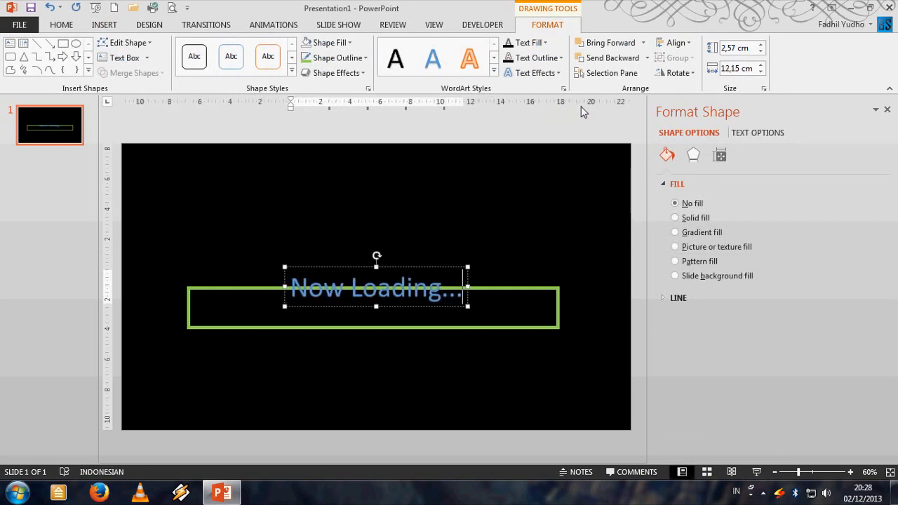
{"action": "left_click", "coordinate": [528, 42]}
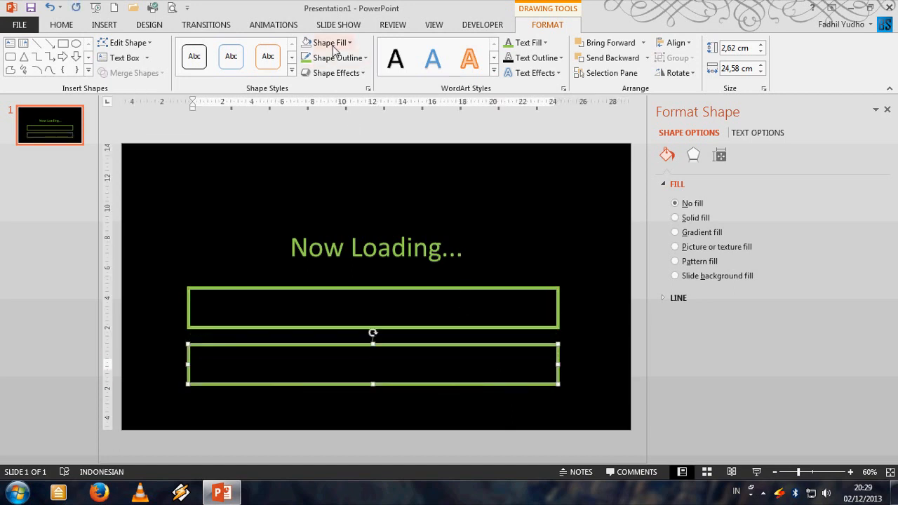
- Choose a solid green fill colour for the copied bar
{"action": "left_click", "coordinate": [676, 218]}
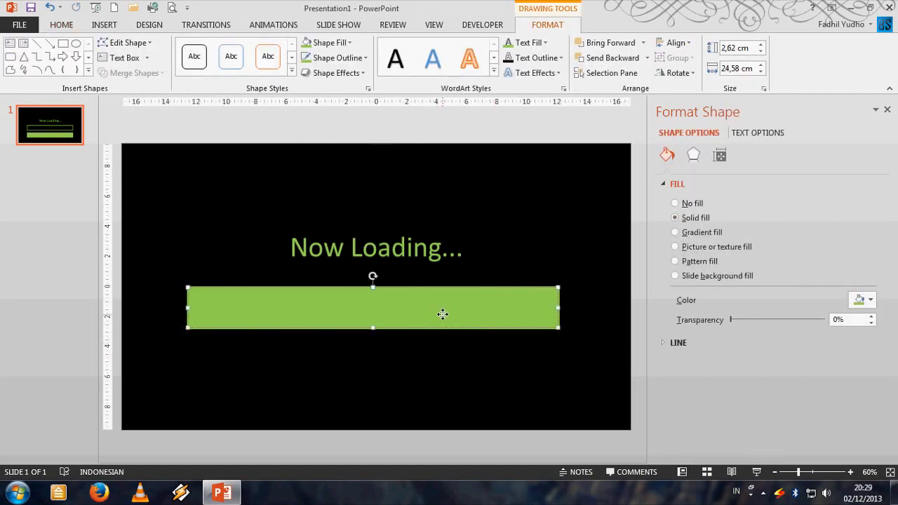
{"action": "mouse_move", "coordinate": [273, 25]}
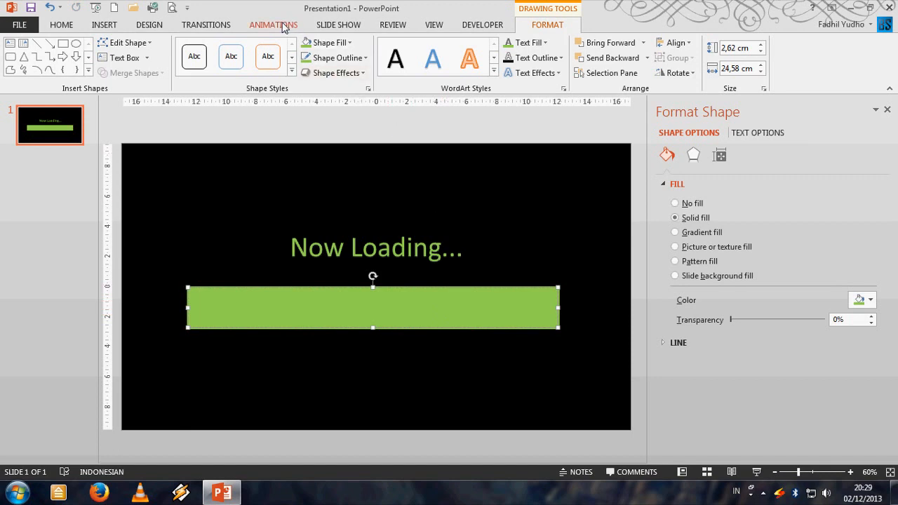
- Show the Animation Pane, close Format Shape, and list the available animation effects
{"action": "left_click", "coordinate": [273, 25]}
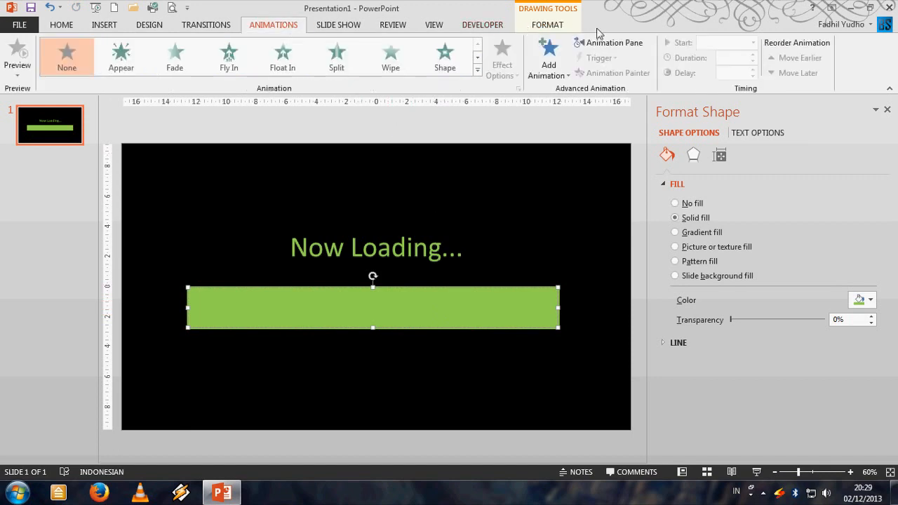
{"action": "left_click", "coordinate": [613, 42]}
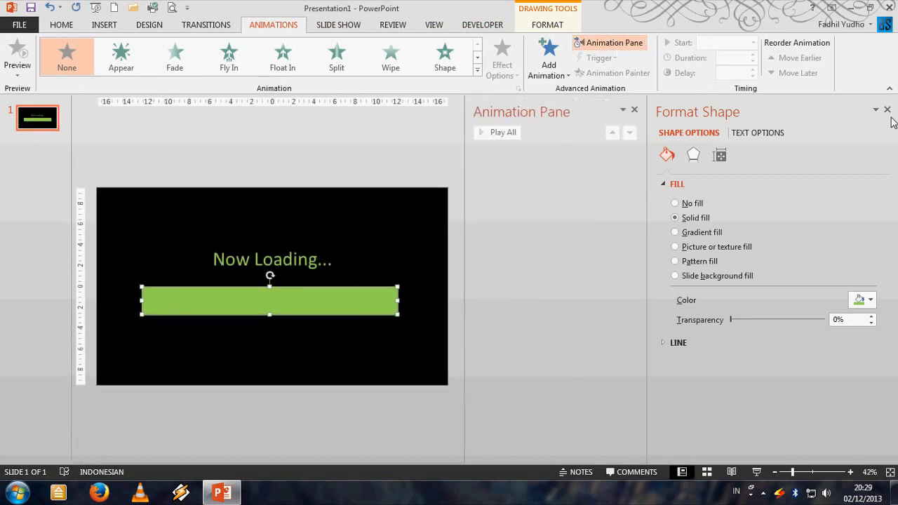
{"action": "left_click", "coordinate": [886, 109]}
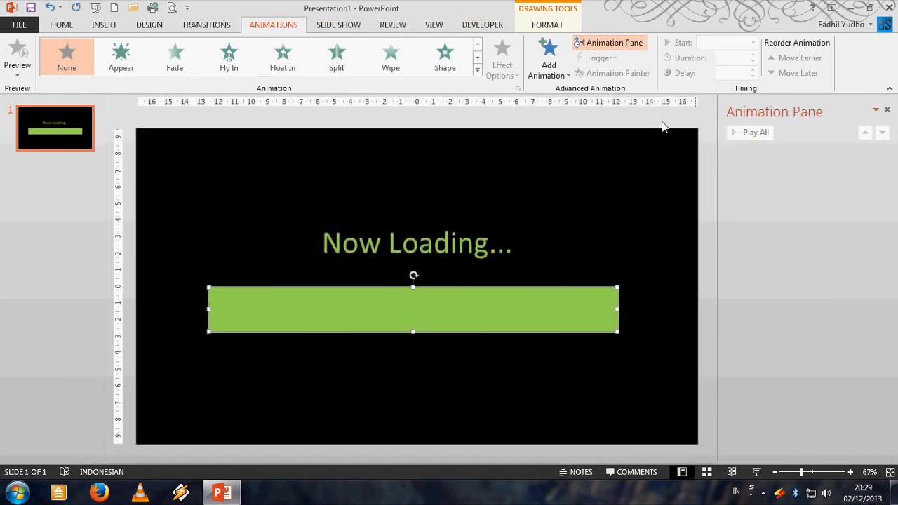
{"action": "left_click", "coordinate": [548, 60]}
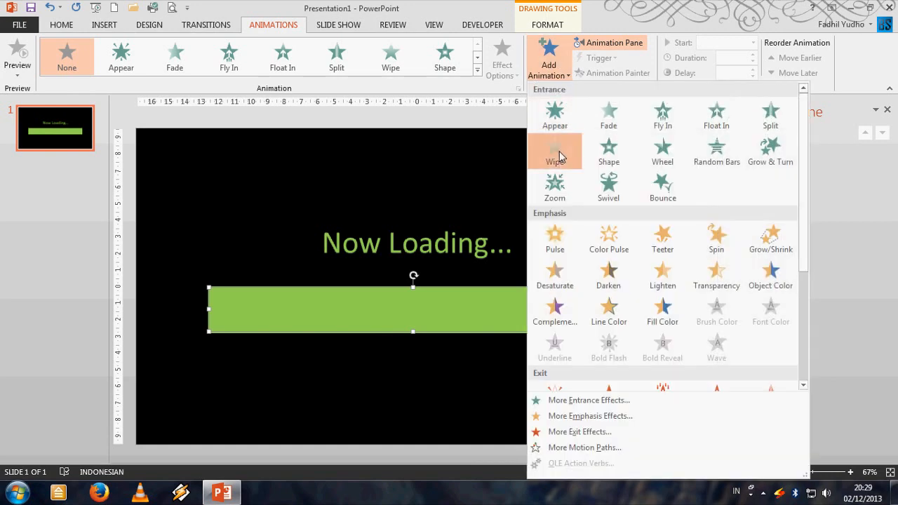
- Give the green bar a Wipe entrance animation that wipes in From Left
{"action": "left_click", "coordinate": [554, 151]}
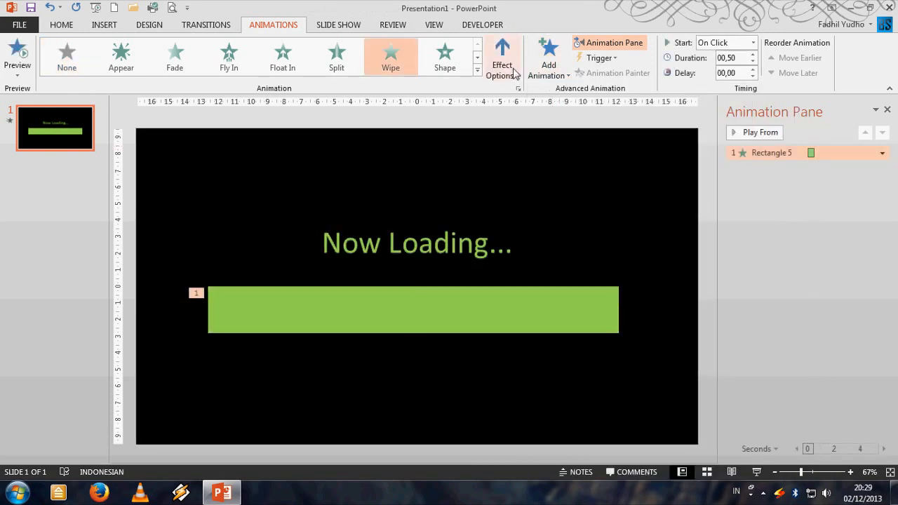
{"action": "mouse_move", "coordinate": [503, 56]}
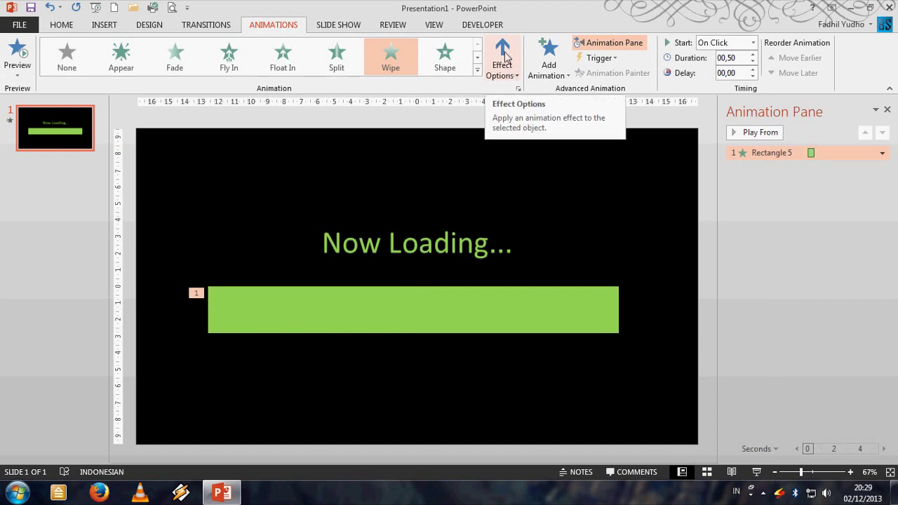
{"action": "left_click", "coordinate": [502, 56]}
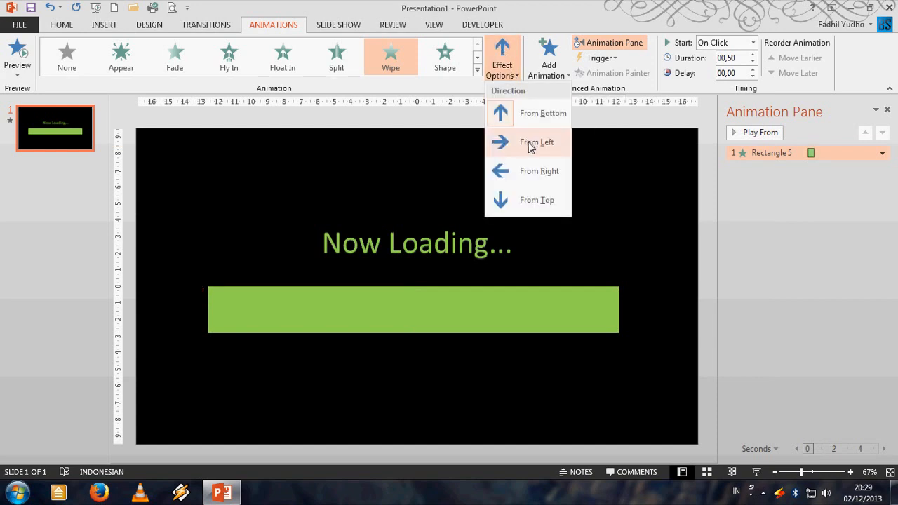
{"action": "left_click", "coordinate": [530, 141]}
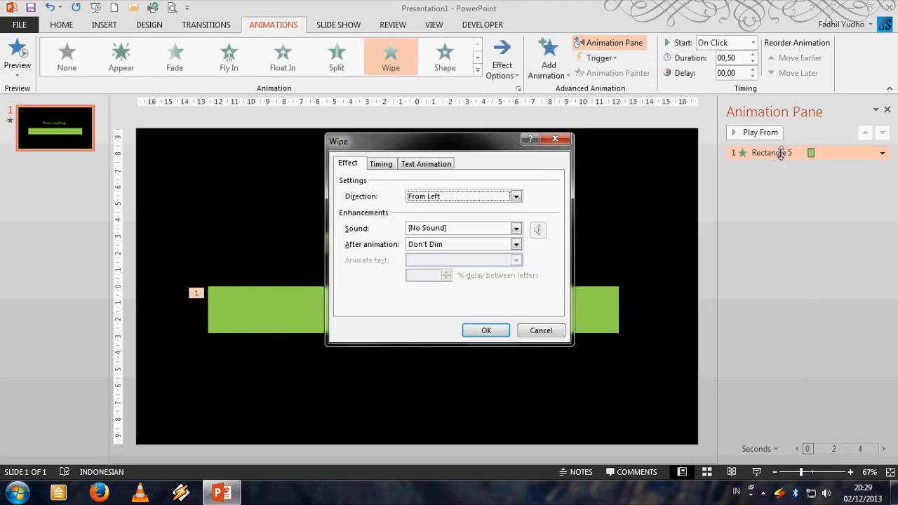
- Set the Wipe animation's duration to 10 seconds in its Timing settings
{"action": "left_click", "coordinate": [381, 163]}
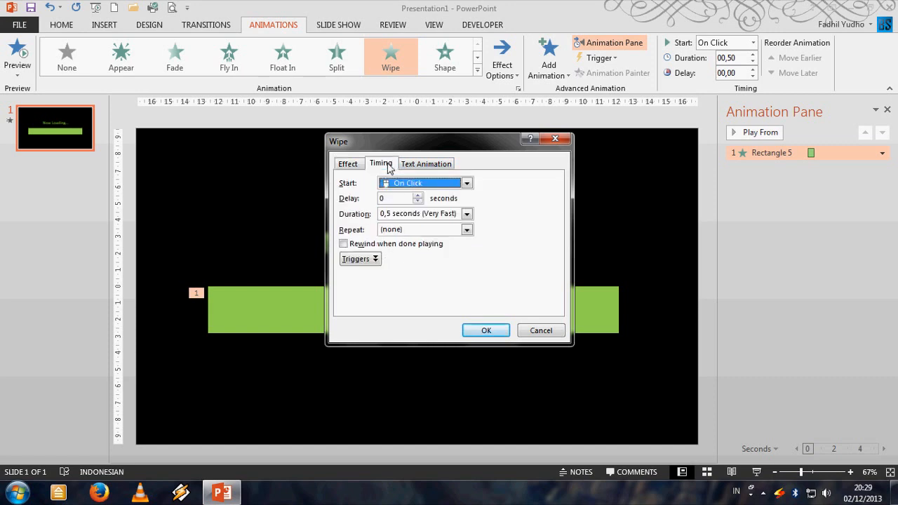
{"action": "left_click", "coordinate": [466, 214]}
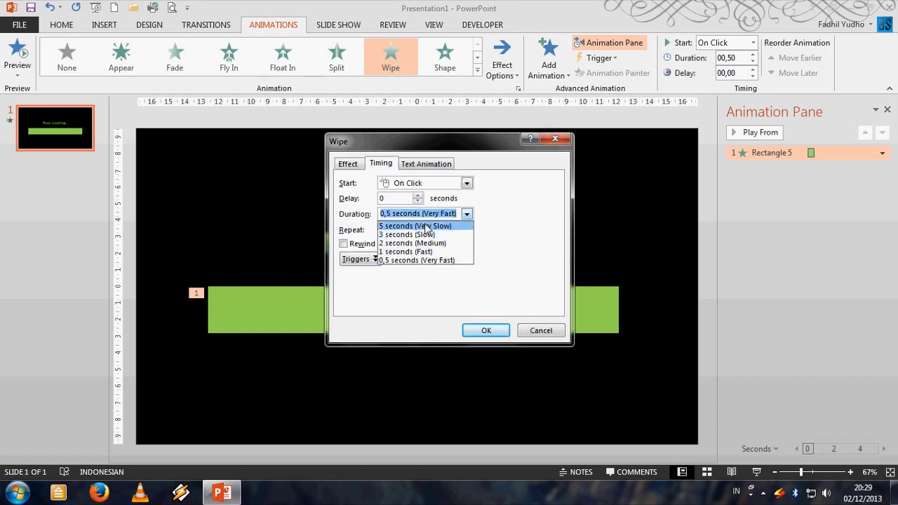
{"action": "left_click", "coordinate": [417, 226]}
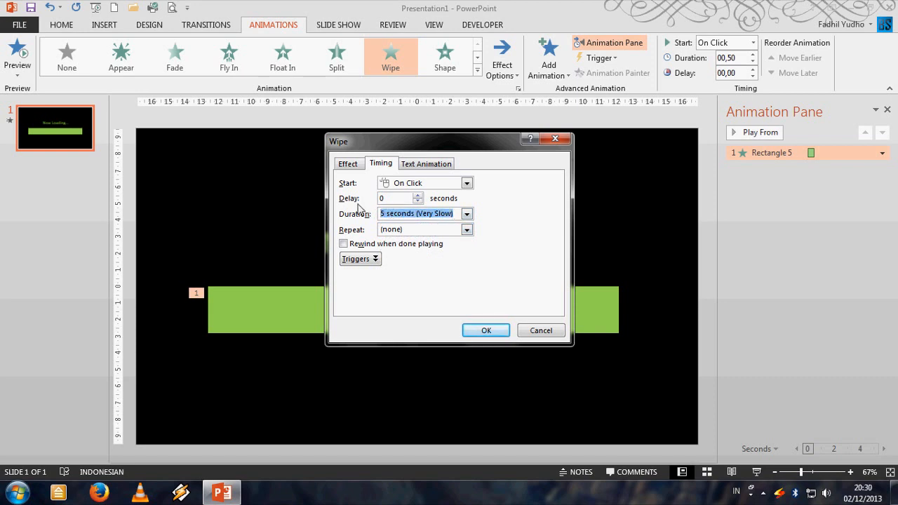
{"action": "type", "text": "10"}
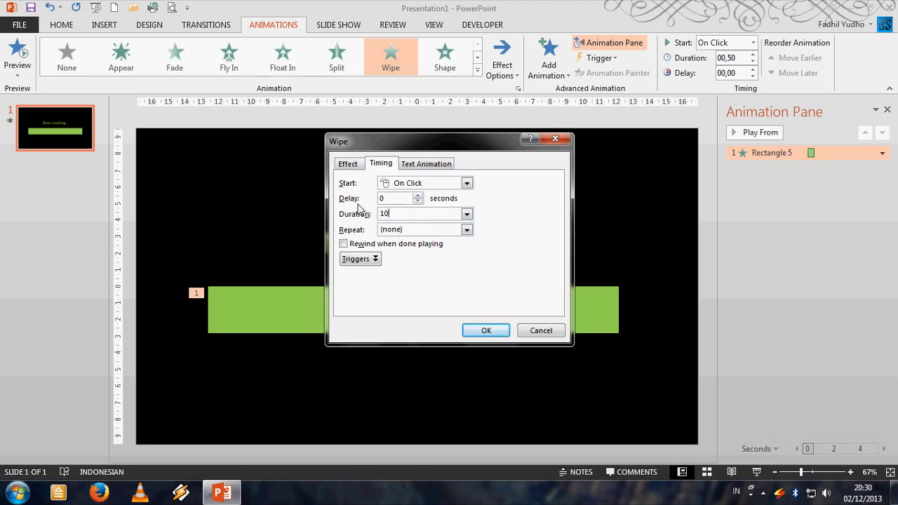
{"action": "left_click", "coordinate": [486, 330]}
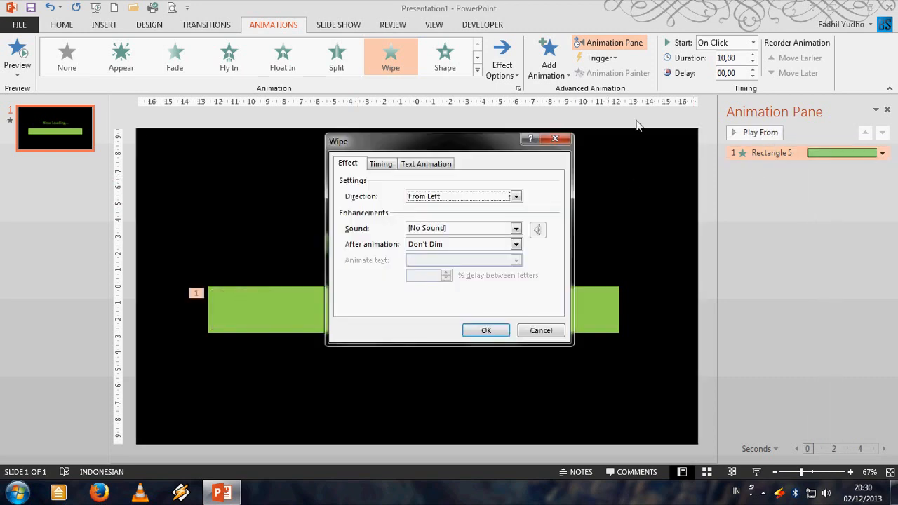
{"action": "left_click", "coordinate": [381, 163]}
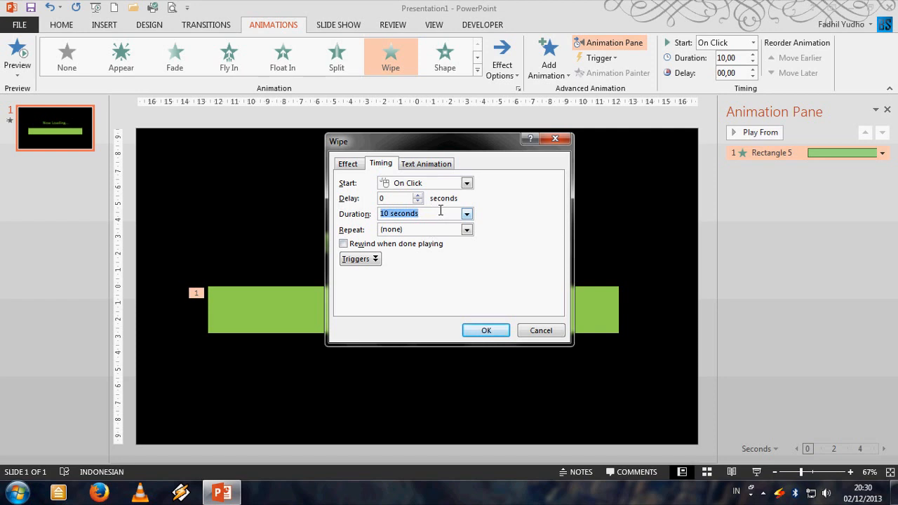
{"action": "left_click", "coordinate": [486, 331]}
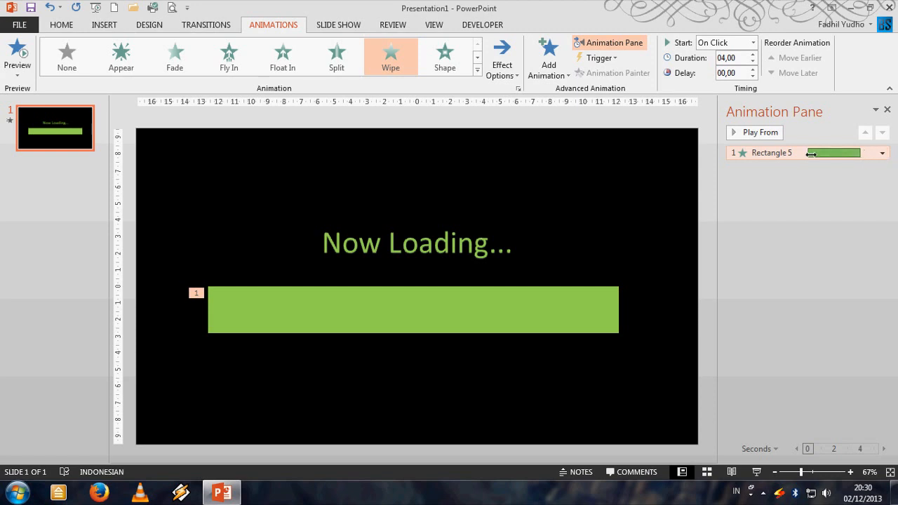
- Change the bar's Wipe animation start to After Previous in the Animation Pane
{"action": "left_click", "coordinate": [883, 152]}
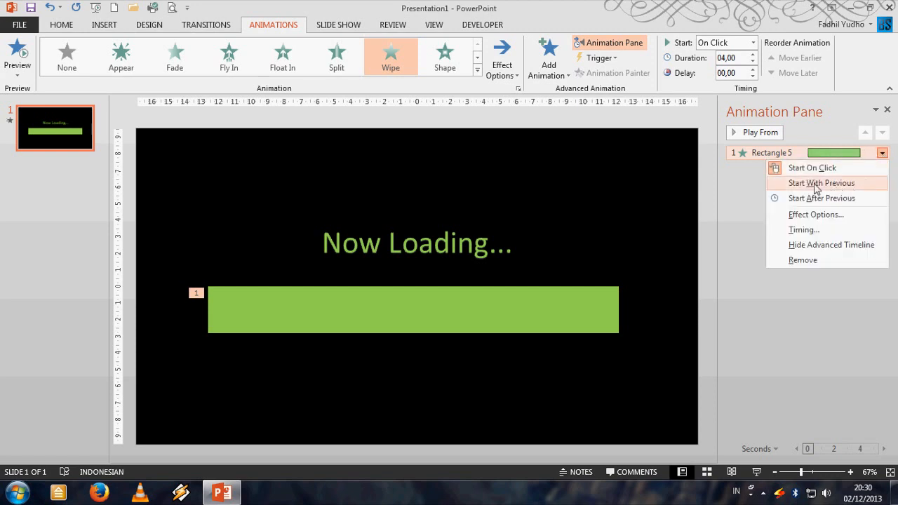
{"action": "left_click", "coordinate": [821, 183]}
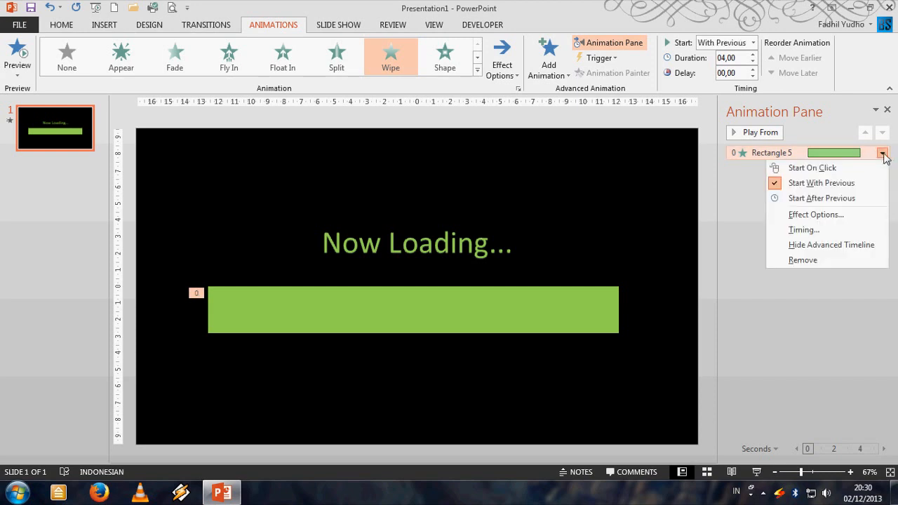
{"action": "left_click", "coordinate": [822, 198]}
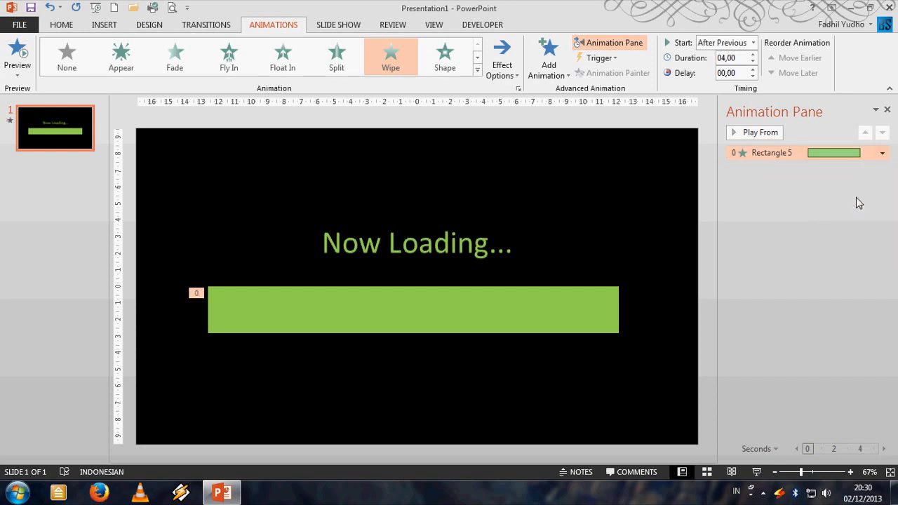